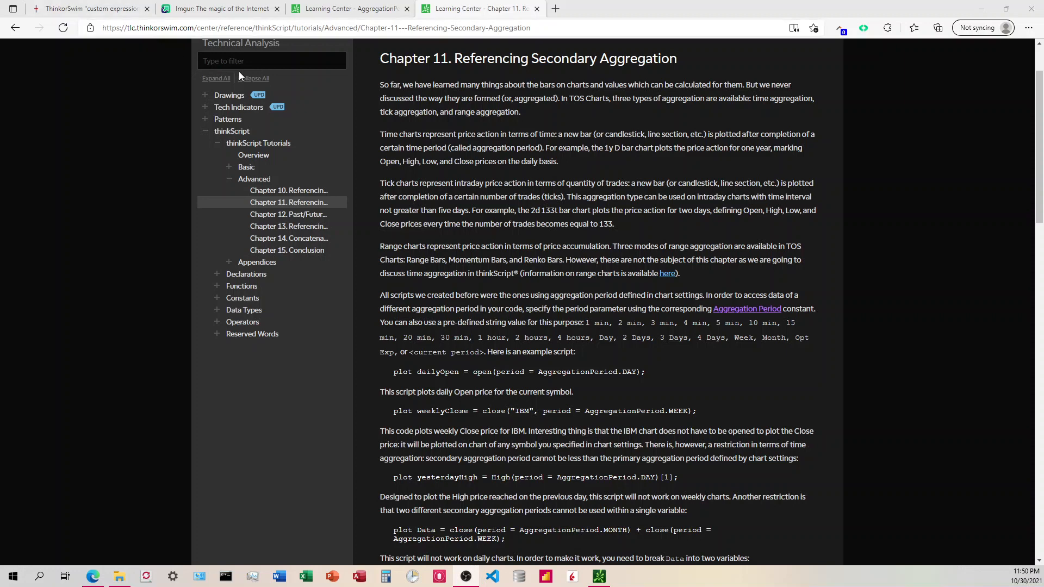
- Open a new browser tab for imgur.com, leaving the thinkorswim Chapter 11 page
click(685, 9)
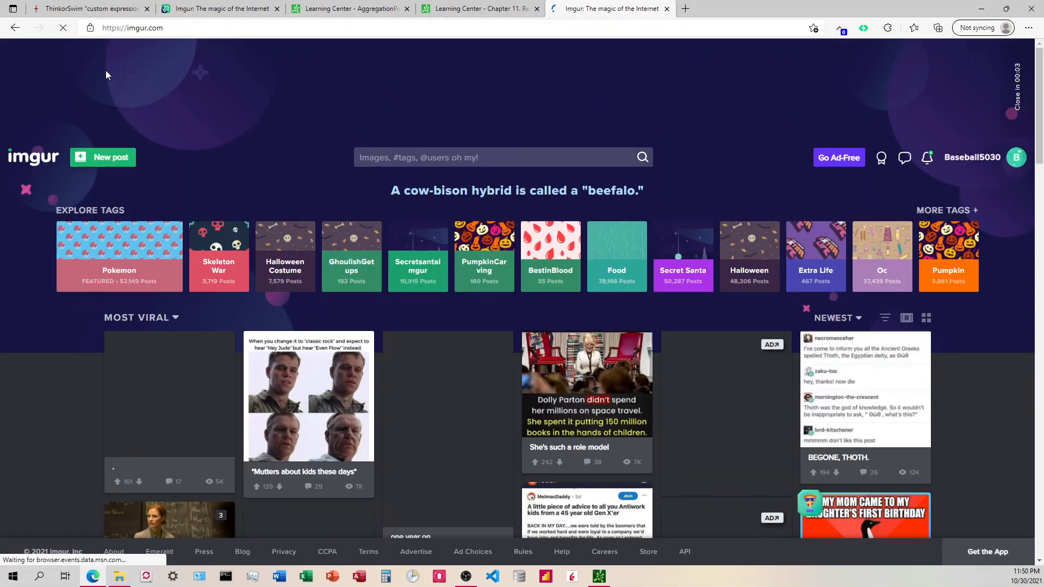
- Upload the stock scanner .png from the ScreenClip folder as a new Imgur post
click(103, 158)
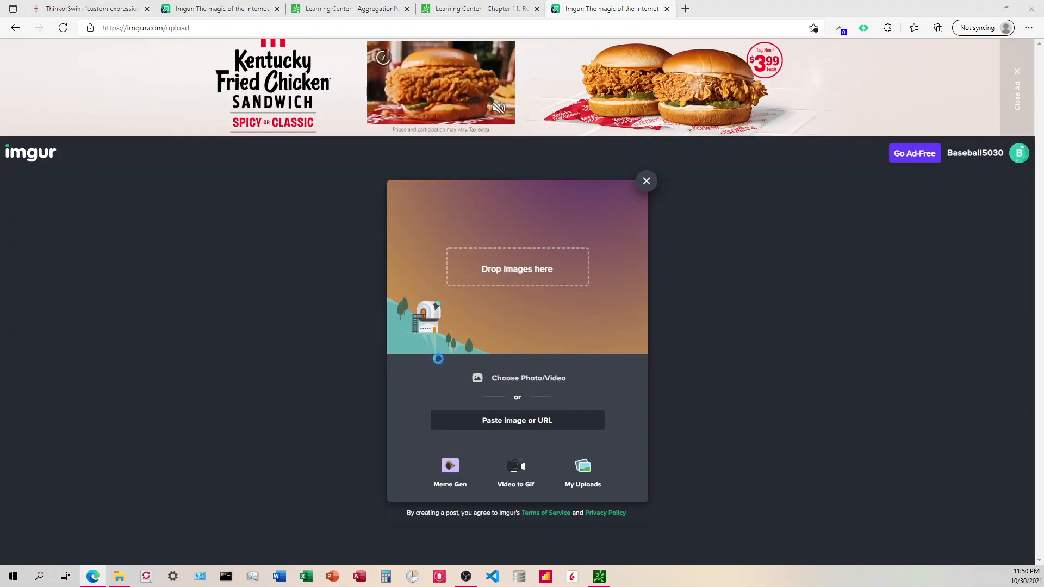
click(529, 378)
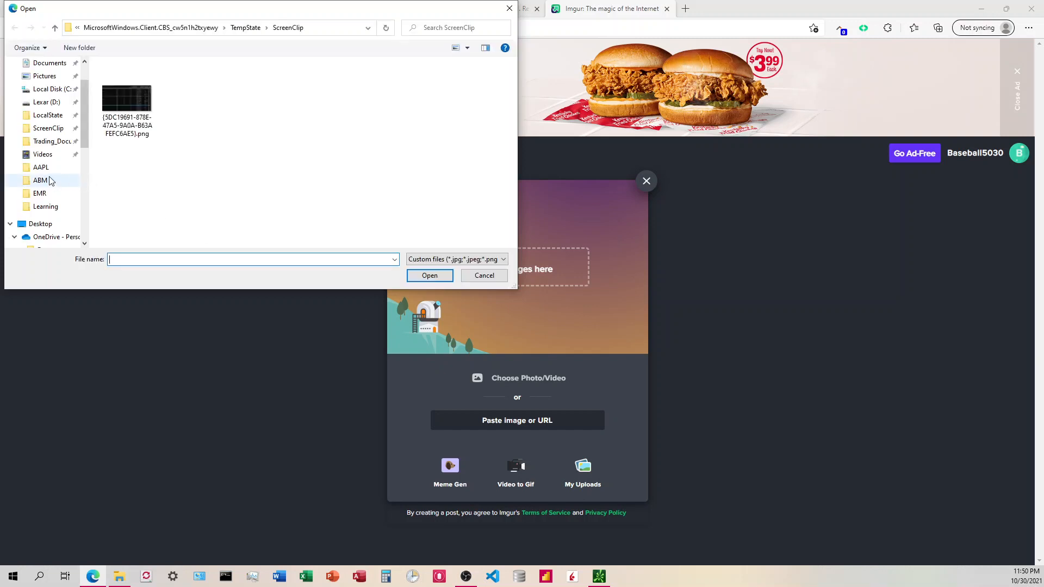
click(127, 98)
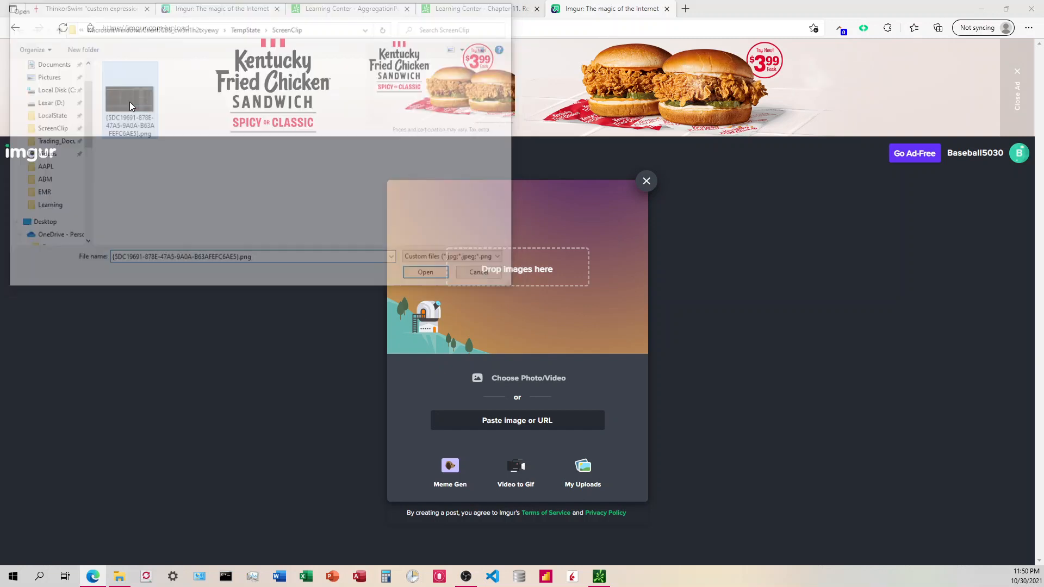
click(424, 272)
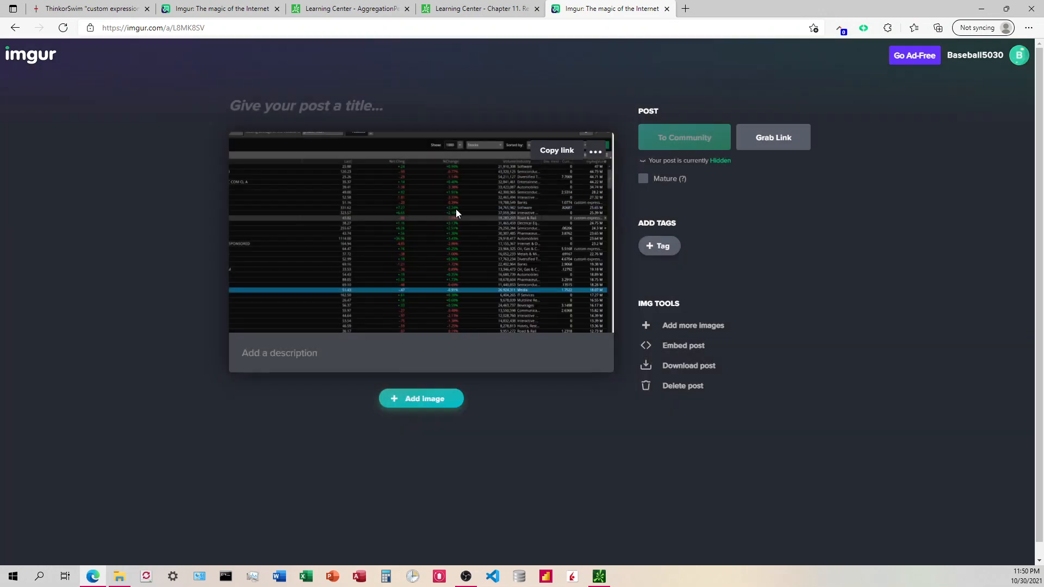
click(593, 152)
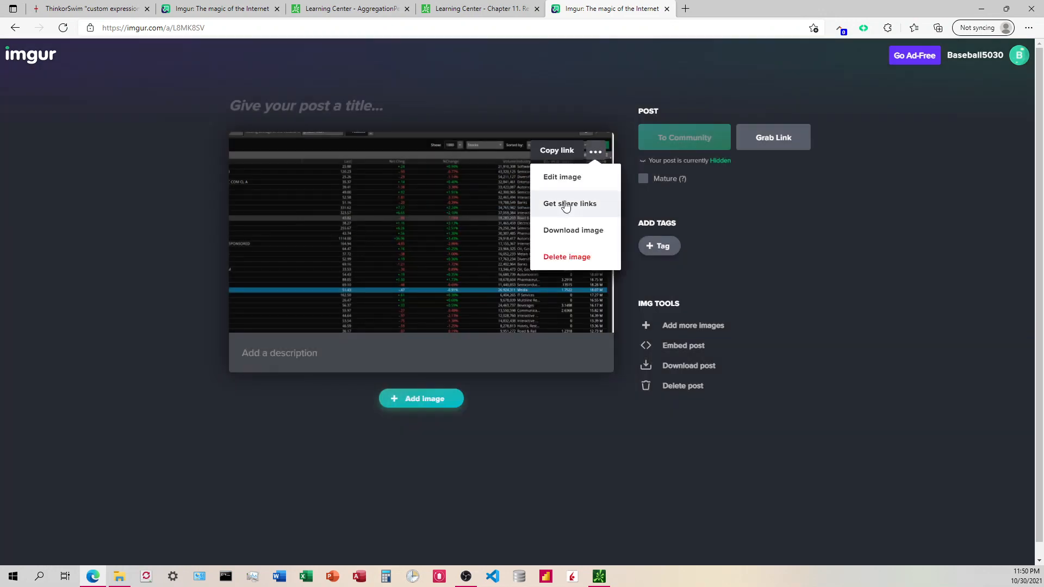
click(569, 203)
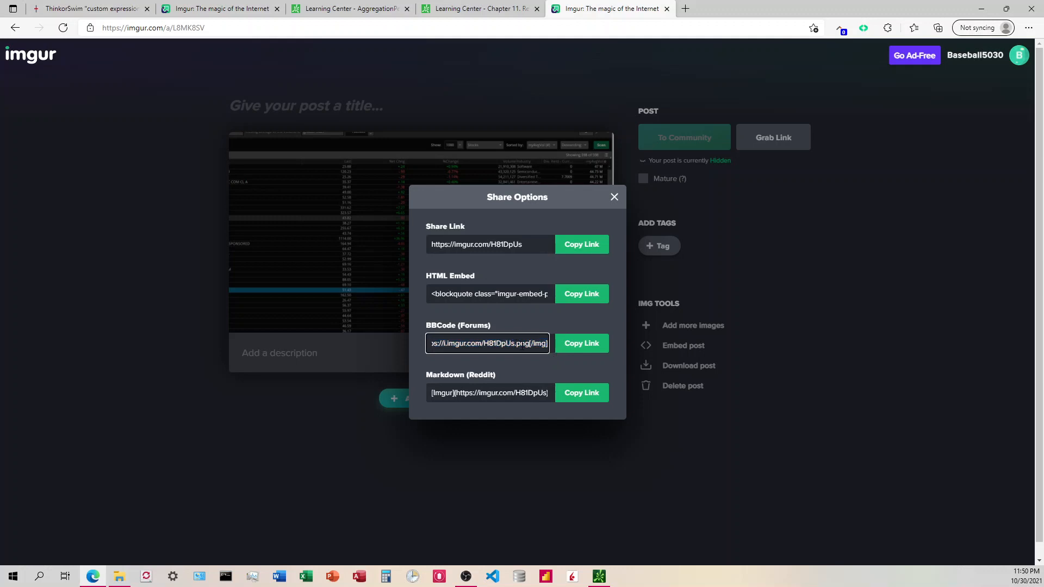
mouse_move(518, 261)
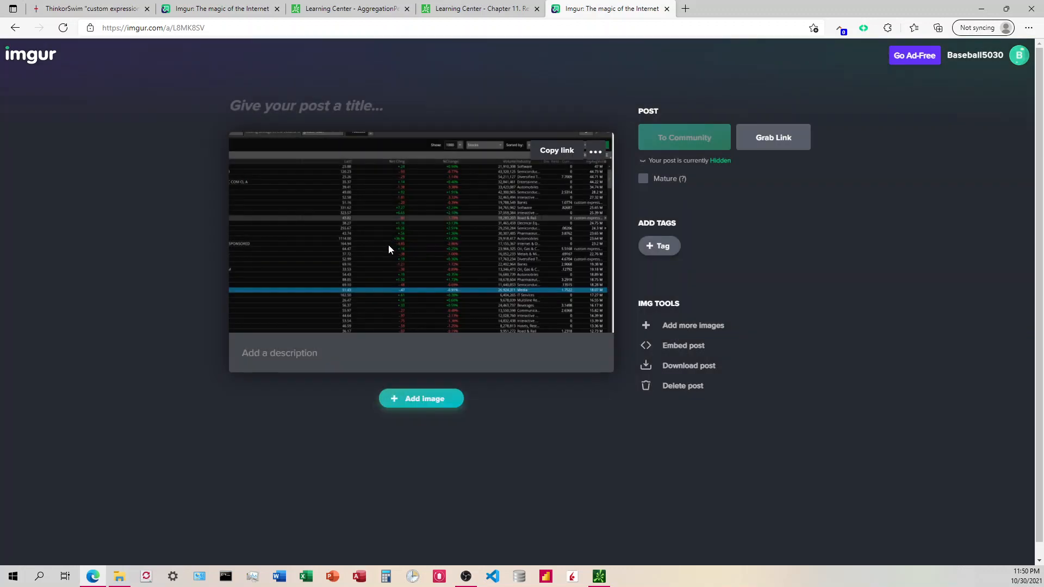
- Choose Download image from the uploaded screenshot's ••• menu to open the full image
click(594, 152)
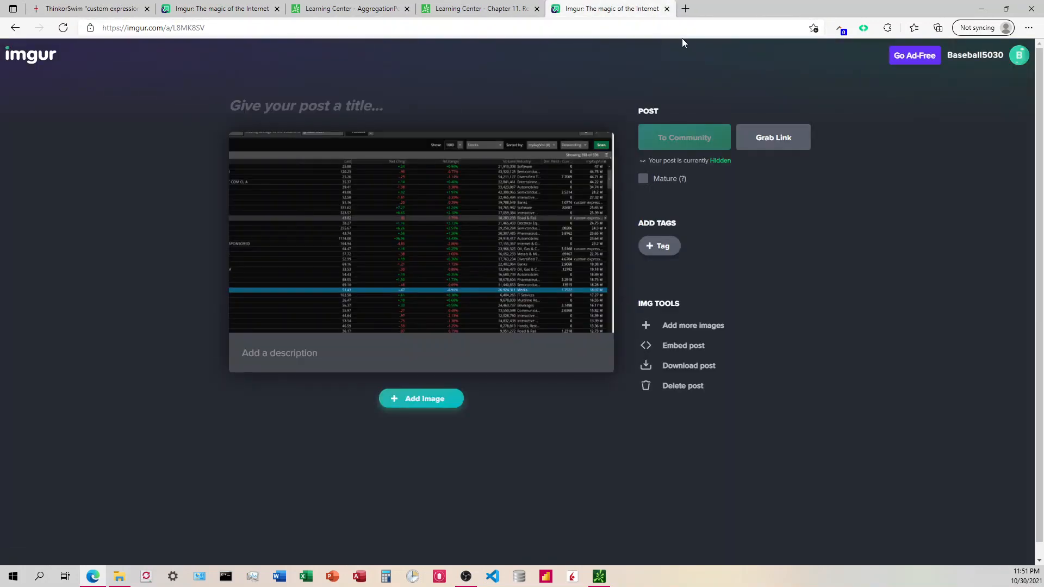
click(595, 151)
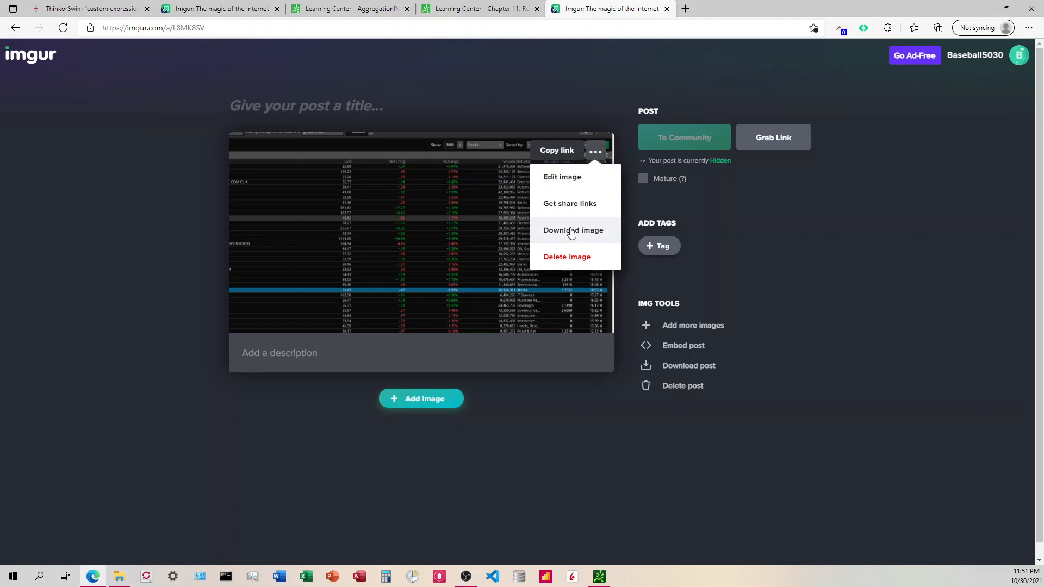
click(569, 203)
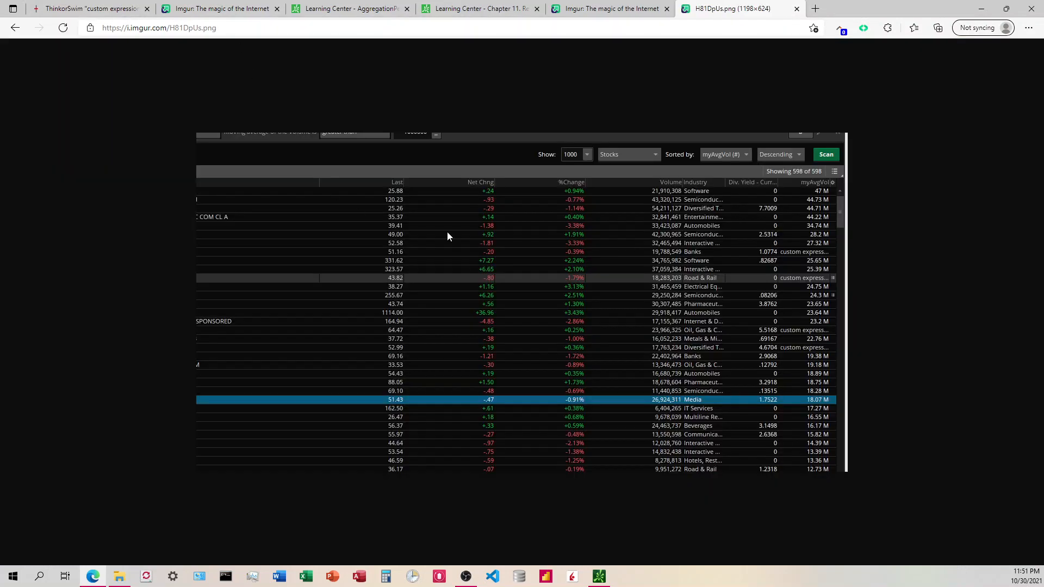
mouse_move(78, 297)
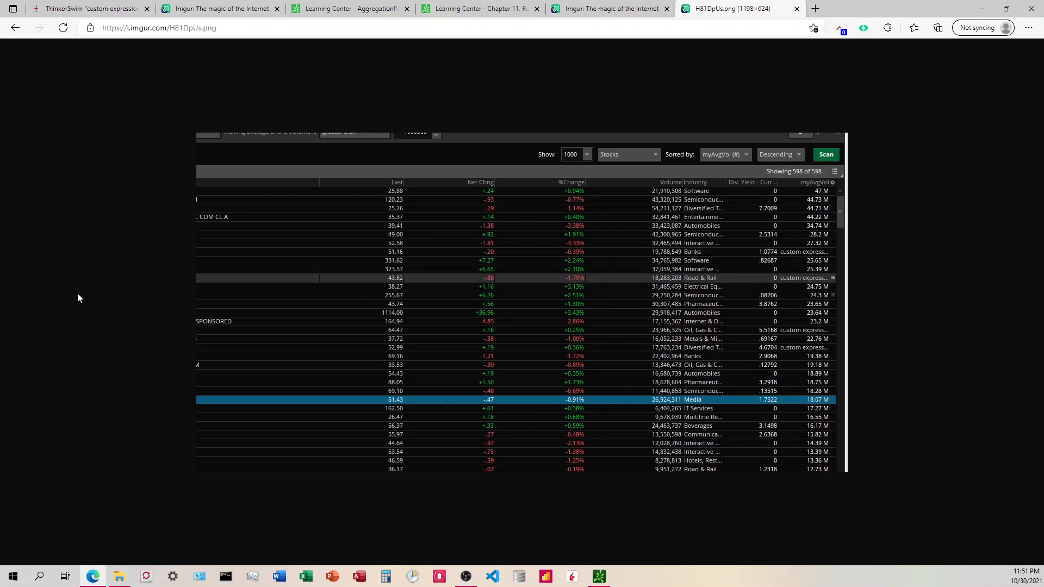